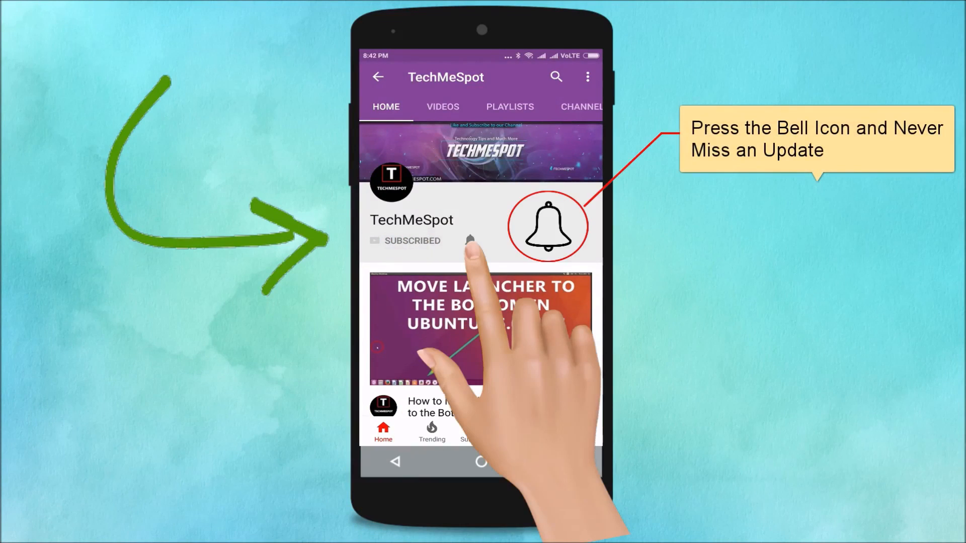
Search for 'on screen keyboard' and launch the On-Screen Keyboard desktop app
{"action": "left_click", "coordinate": [470, 241]}
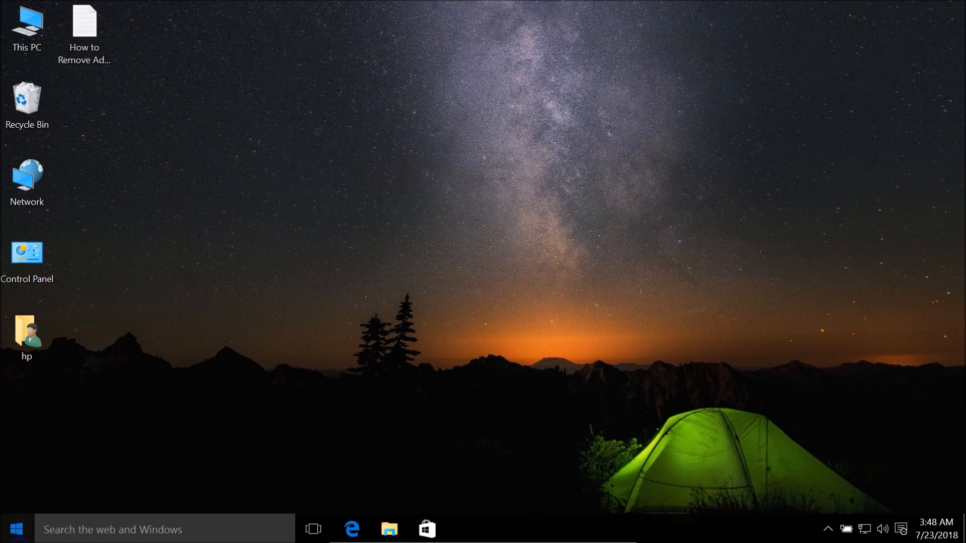
{"action": "type", "text": "on screen"}
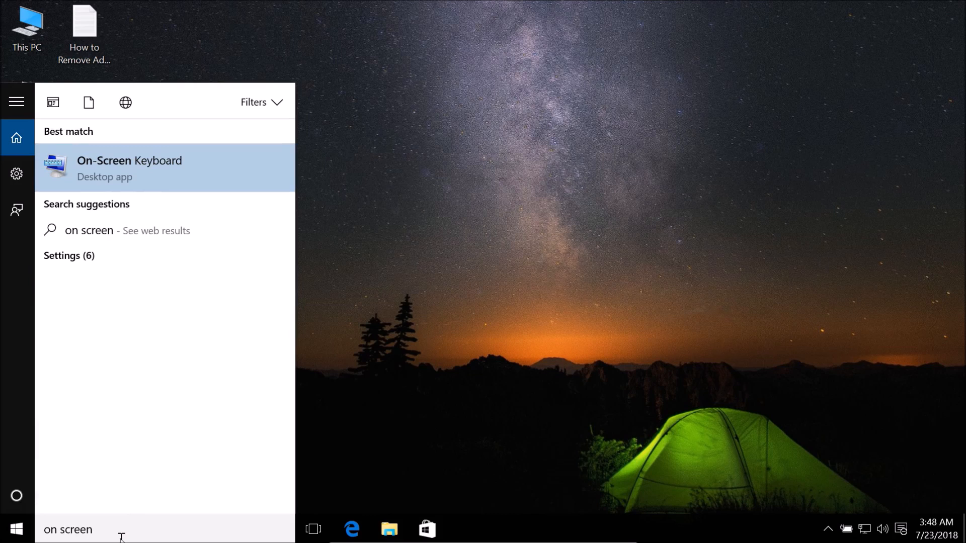
{"action": "type", "text": "keyboard"}
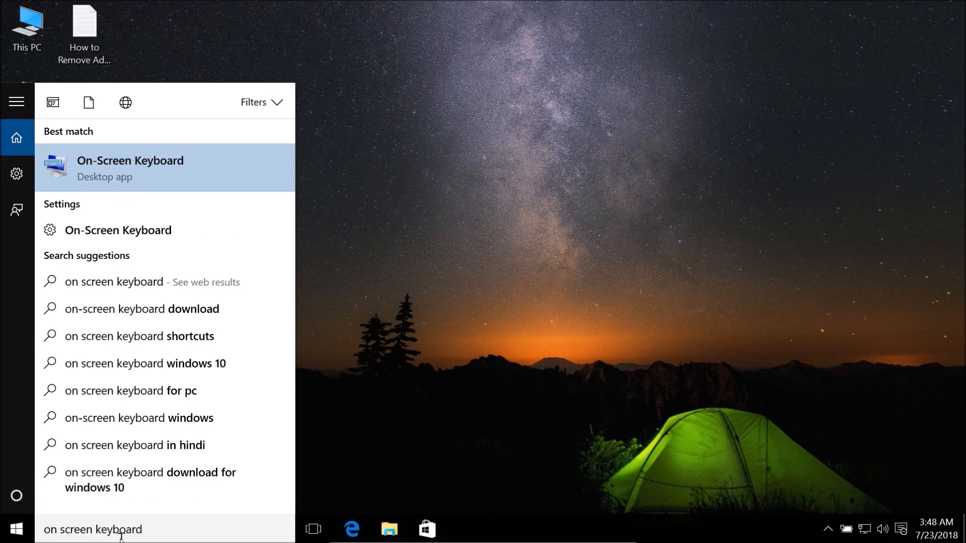
{"action": "mouse_move", "coordinate": [143, 171]}
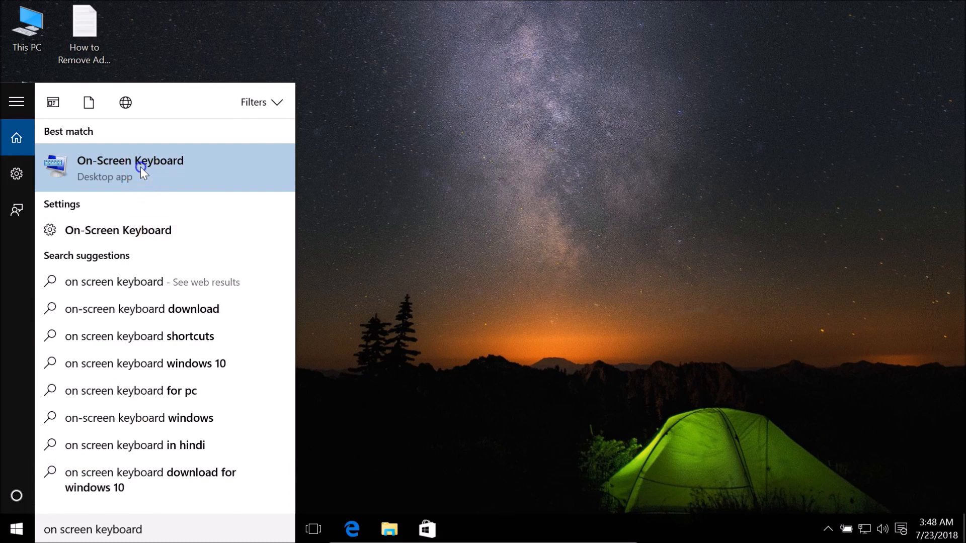
{"action": "left_click", "coordinate": [129, 167]}
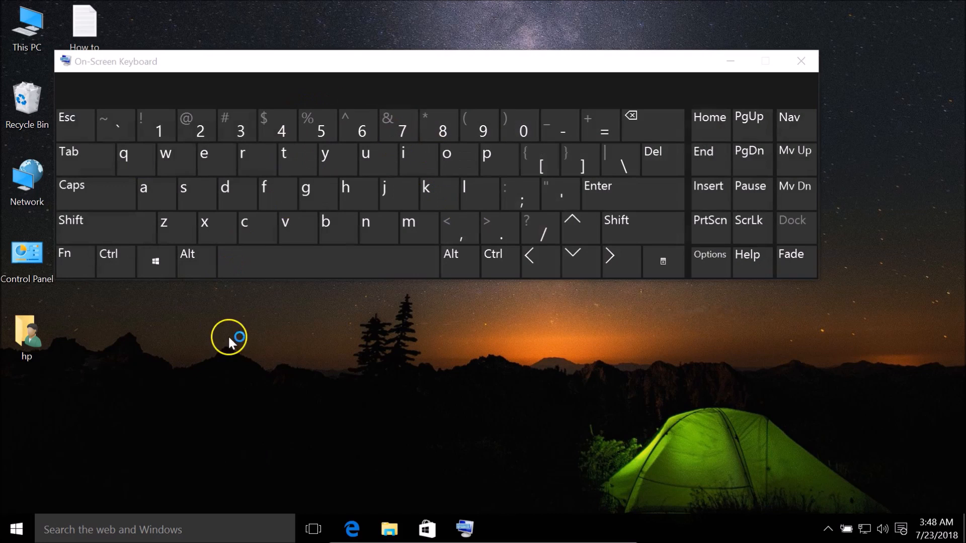
{"action": "left_click", "coordinate": [205, 222]}
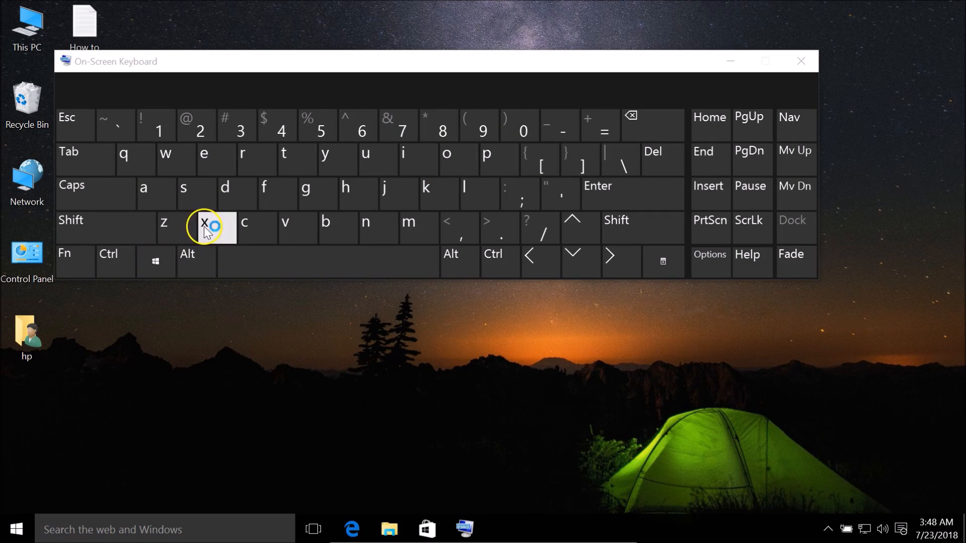
{"action": "mouse_move", "coordinate": [217, 340]}
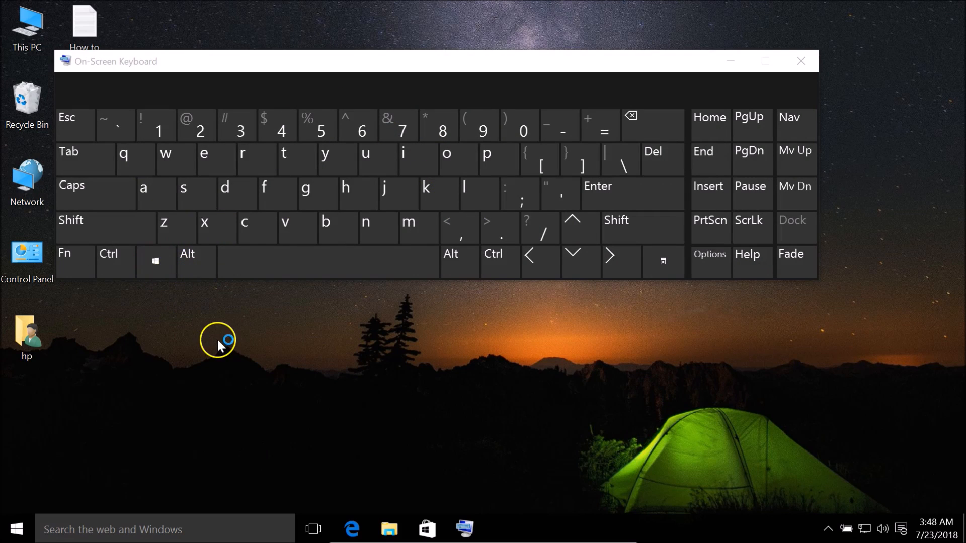
{"action": "left_click", "coordinate": [365, 154]}
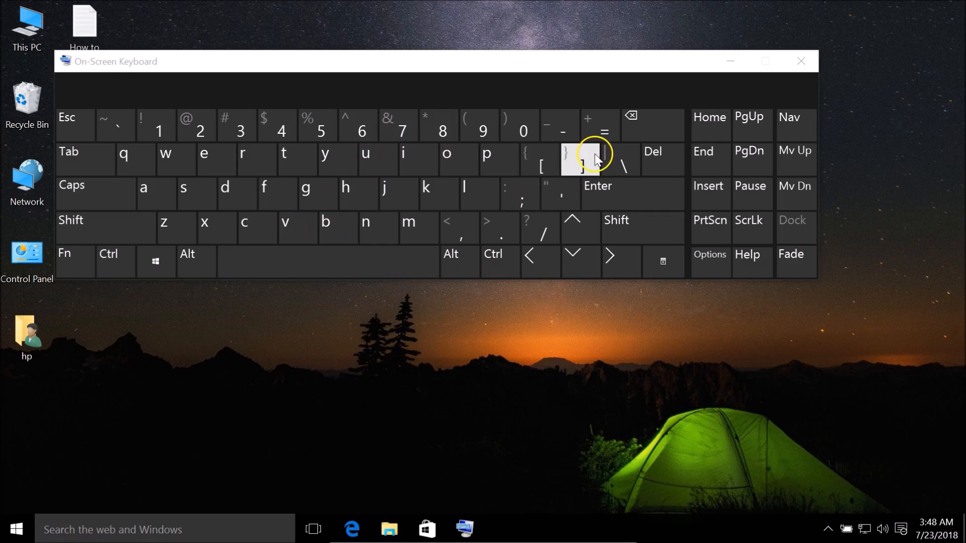
{"action": "left_click", "coordinate": [156, 261]}
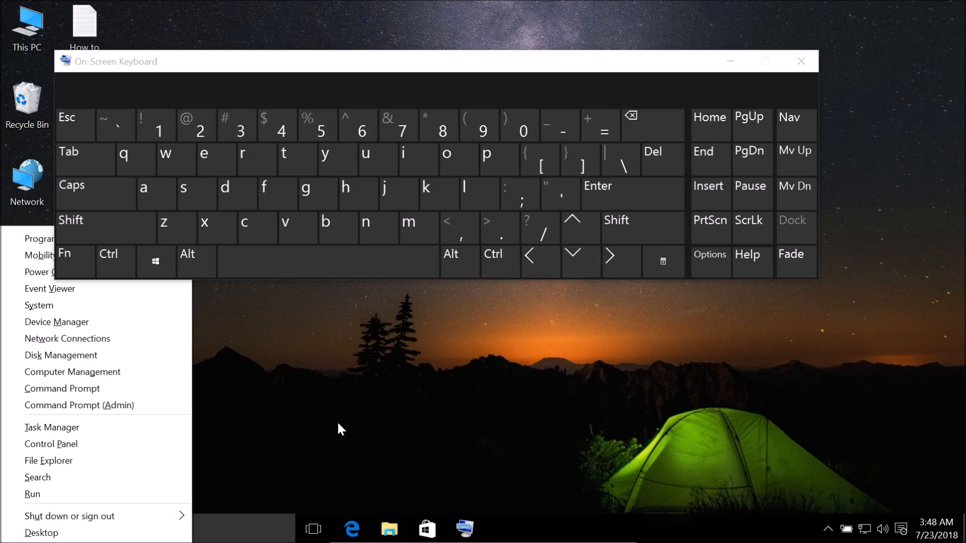
{"action": "left_click", "coordinate": [51, 444]}
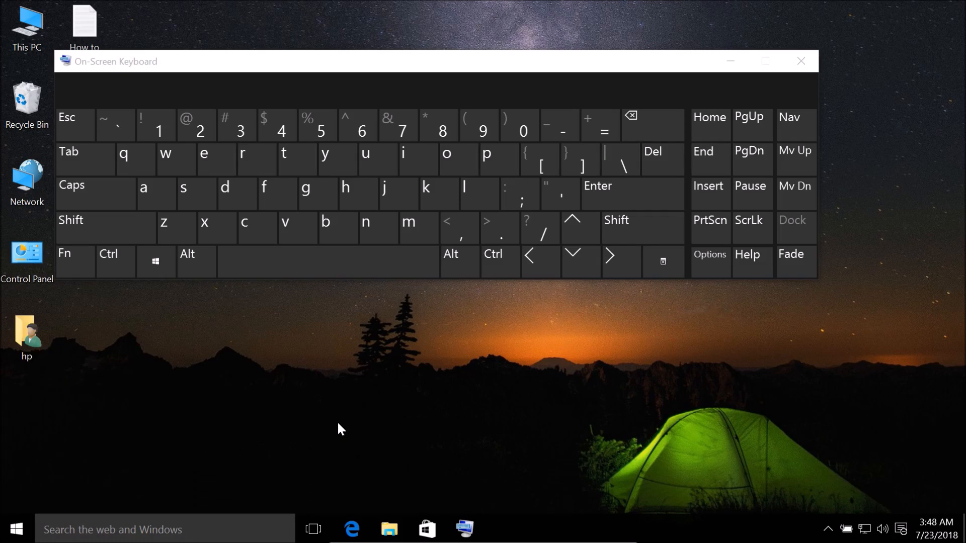